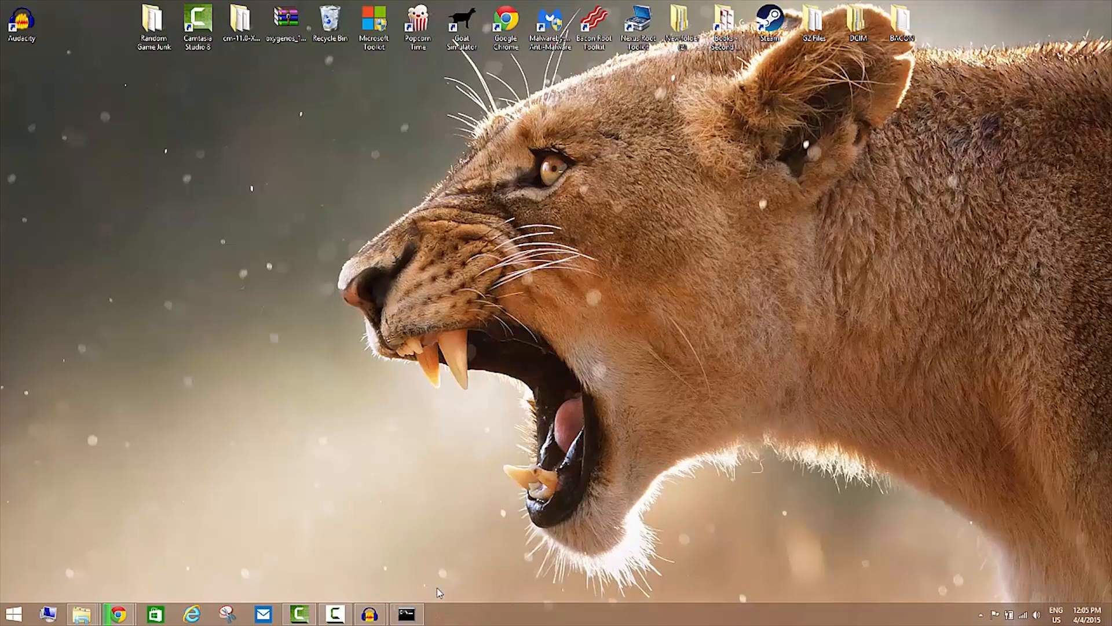
# Launch Bacon Root Toolkit v1.0.2 from its desktop shortcut, with the BRT Live Log.
pyautogui.click(594, 25)
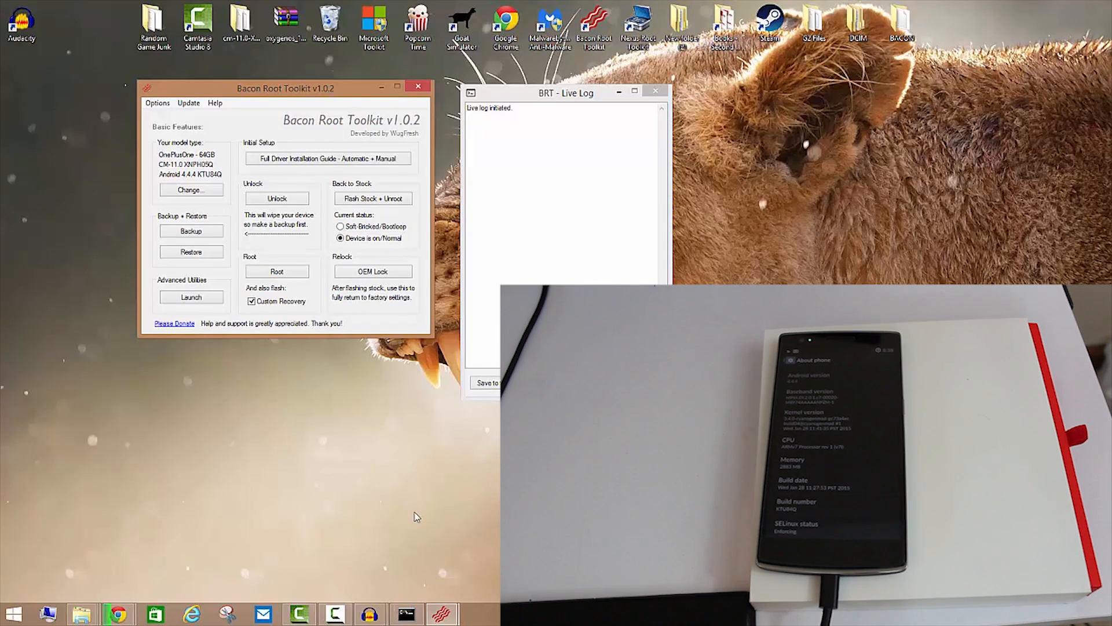
# Bring the cmd.exe Command Prompt window in front of the toolkit.
pyautogui.click(405, 614)
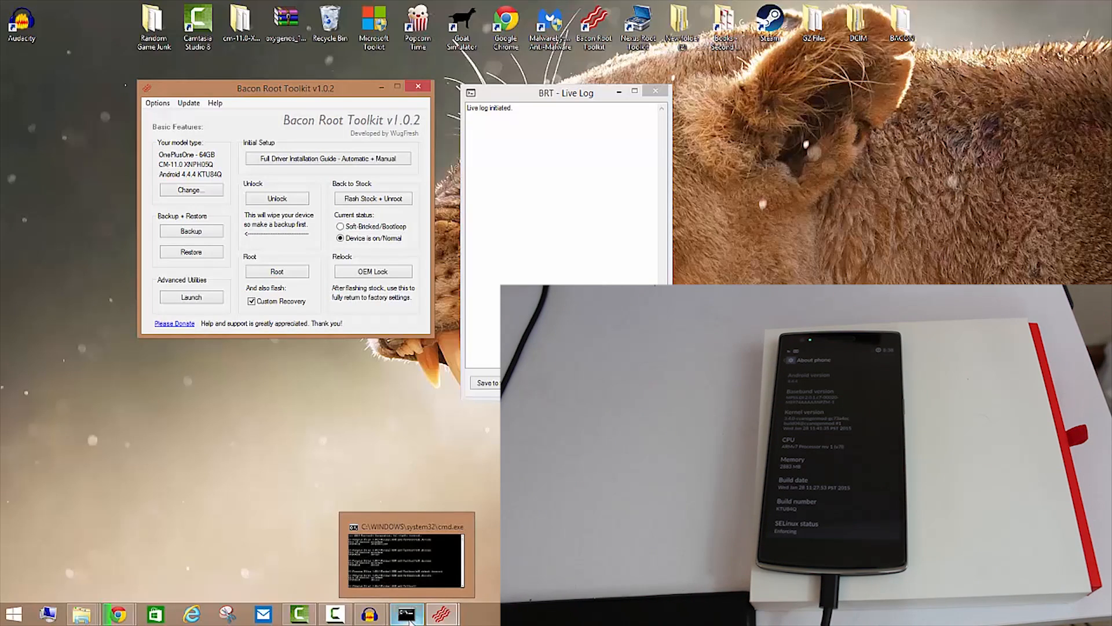
pyautogui.click(407, 614)
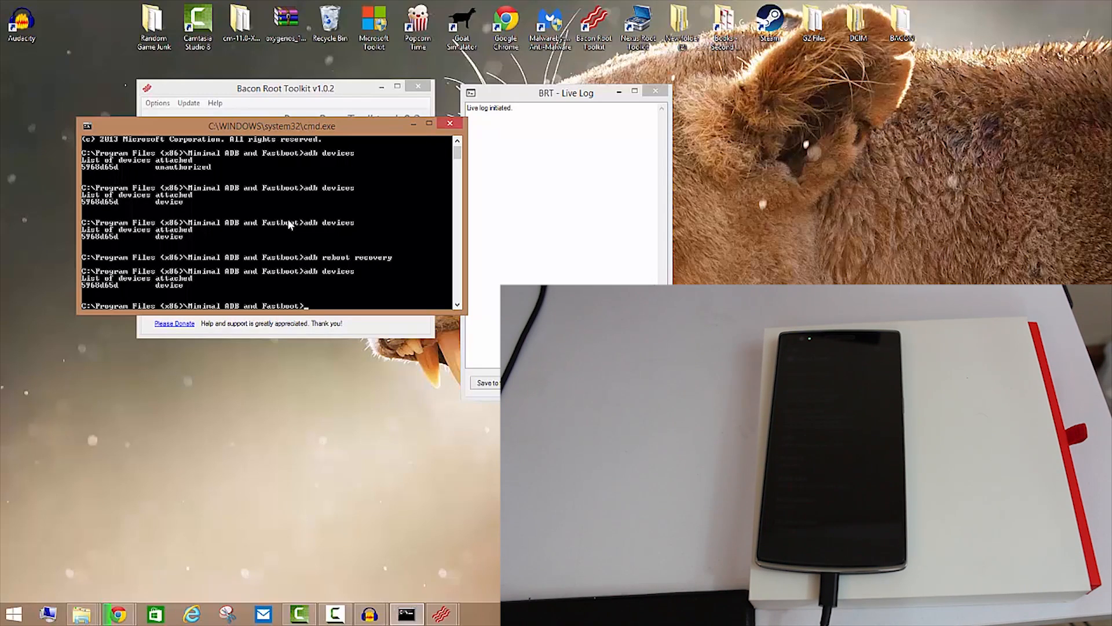
# Run adb devices to confirm the phone is listed as an attached device.
pyautogui.write('adb devices')
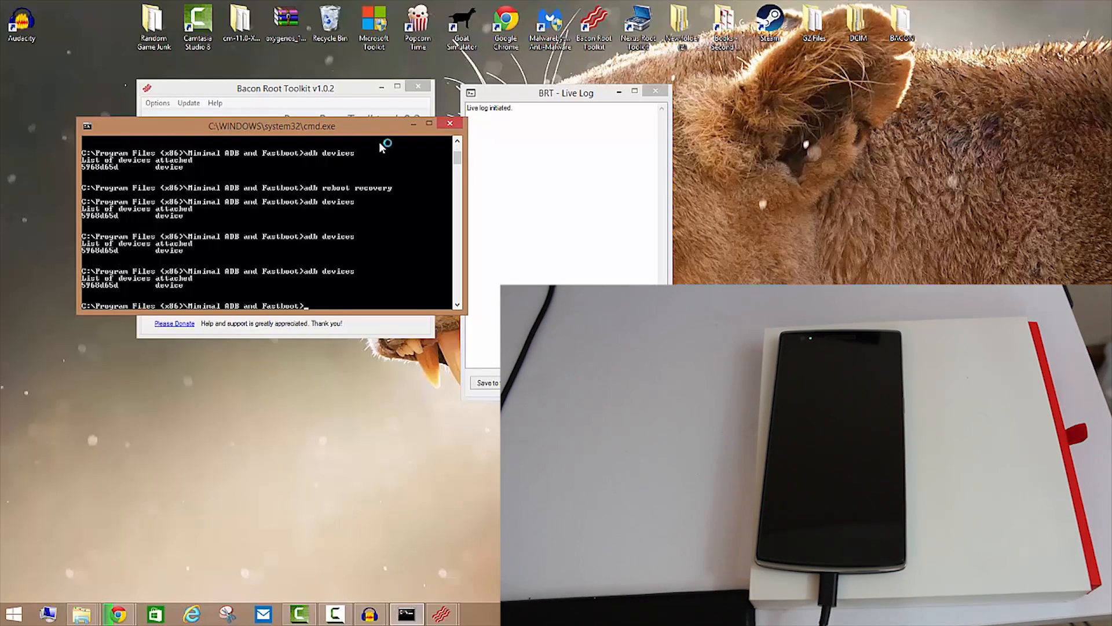
# Move the Command Prompt window to the upper right, uncovering the toolkit.
pyautogui.moveTo(283, 126); pyautogui.dragTo(873, 98)
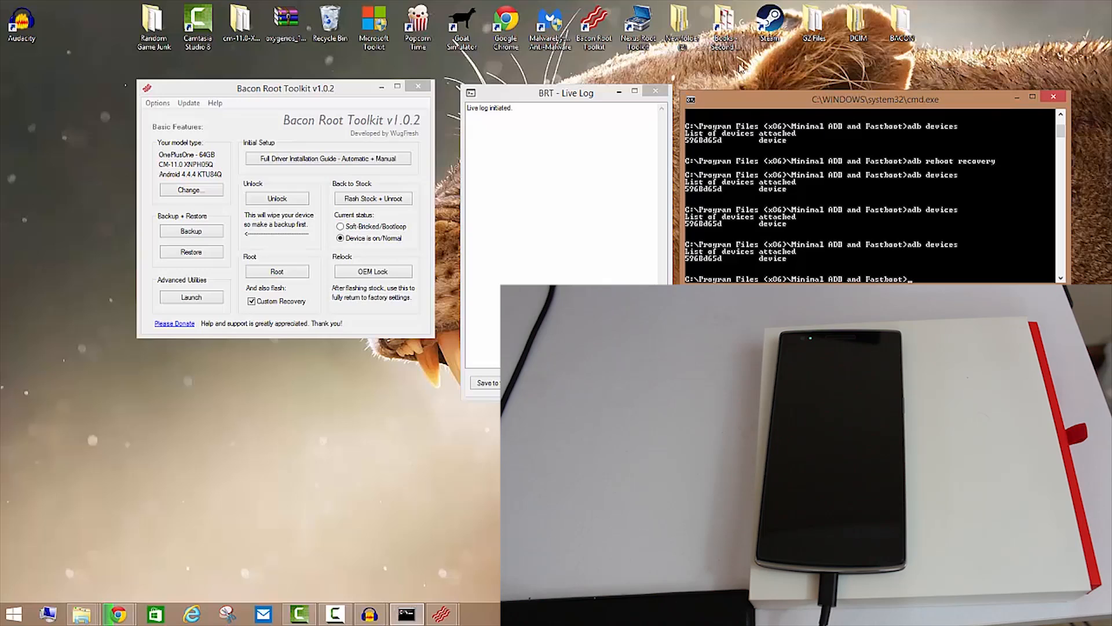
pyautogui.moveTo(277, 272)
pyautogui.write('adb devices')
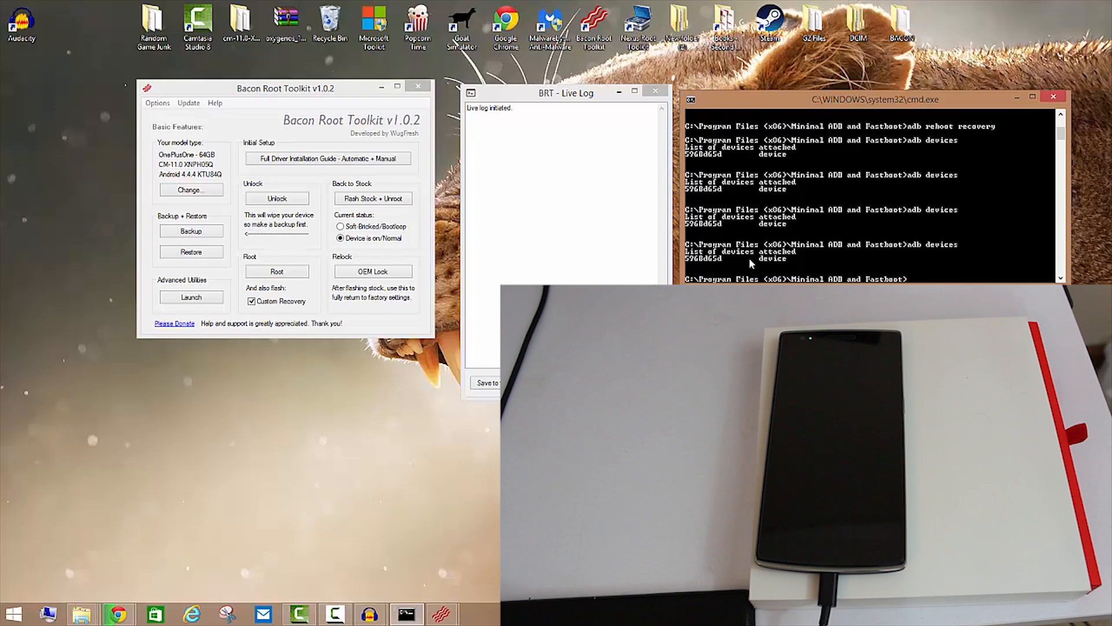
# Run adb reboot recovery, then minimize all windows to reveal the desktop.
pyautogui.write('adbreboot recovery')
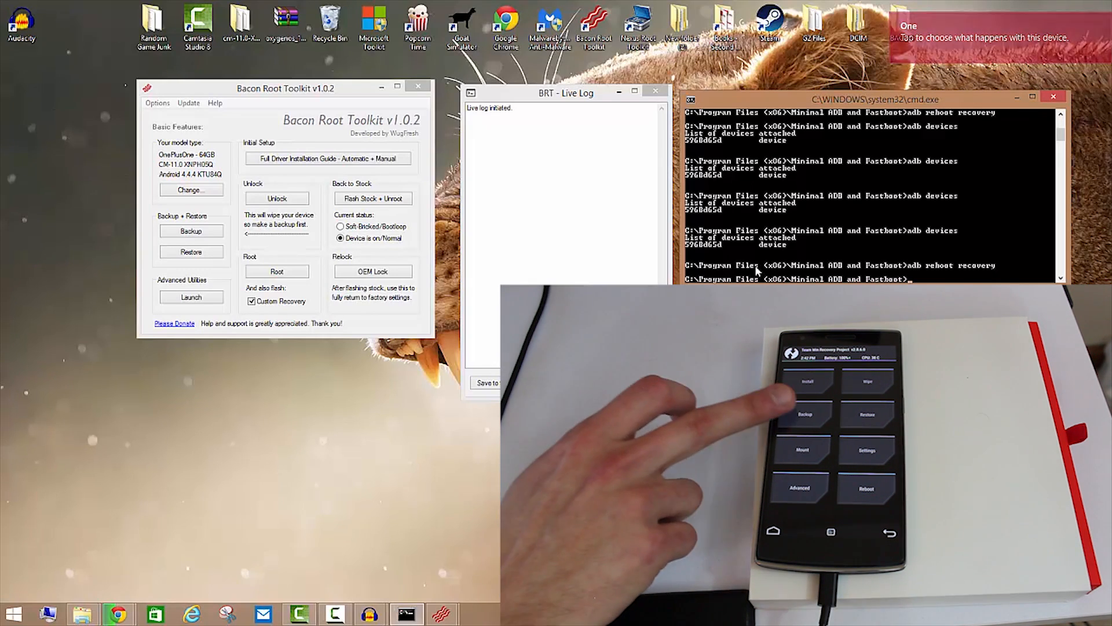
pyautogui.click(804, 413)
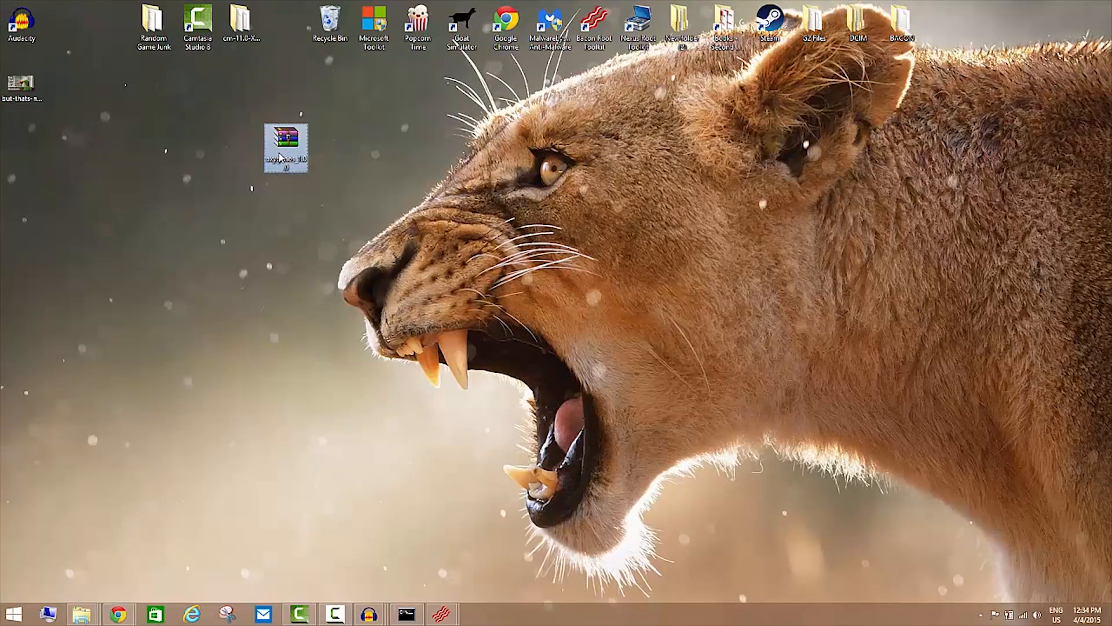
# Open the OxygenOS zip in WinRAR and enter its oxygenos_1.0.0 folder.
pyautogui.doubleClick(287, 146)
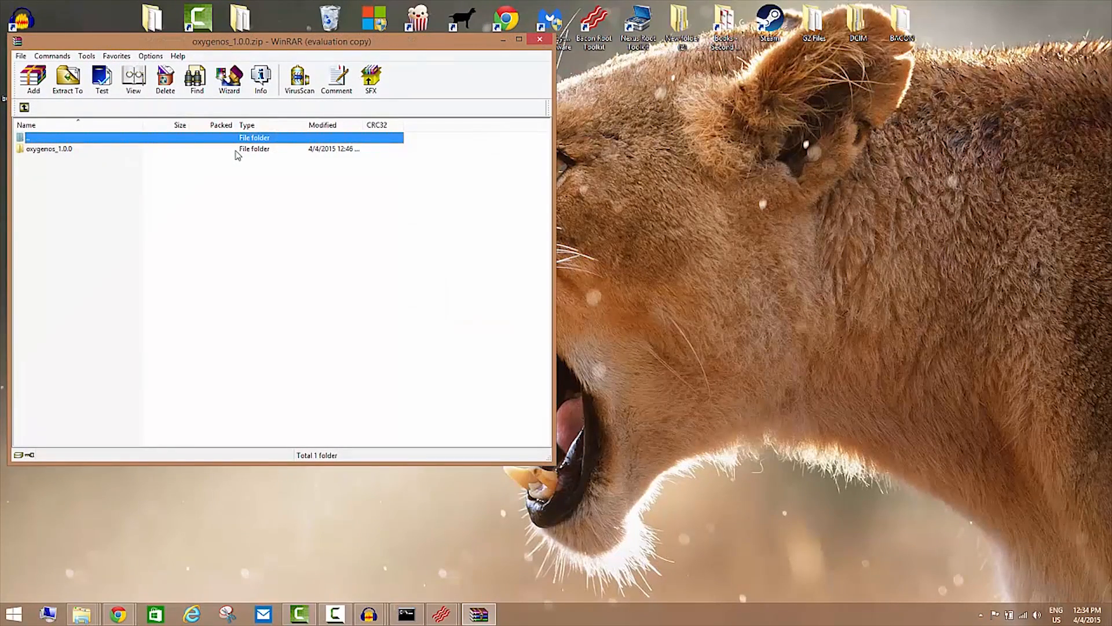
pyautogui.click(49, 148)
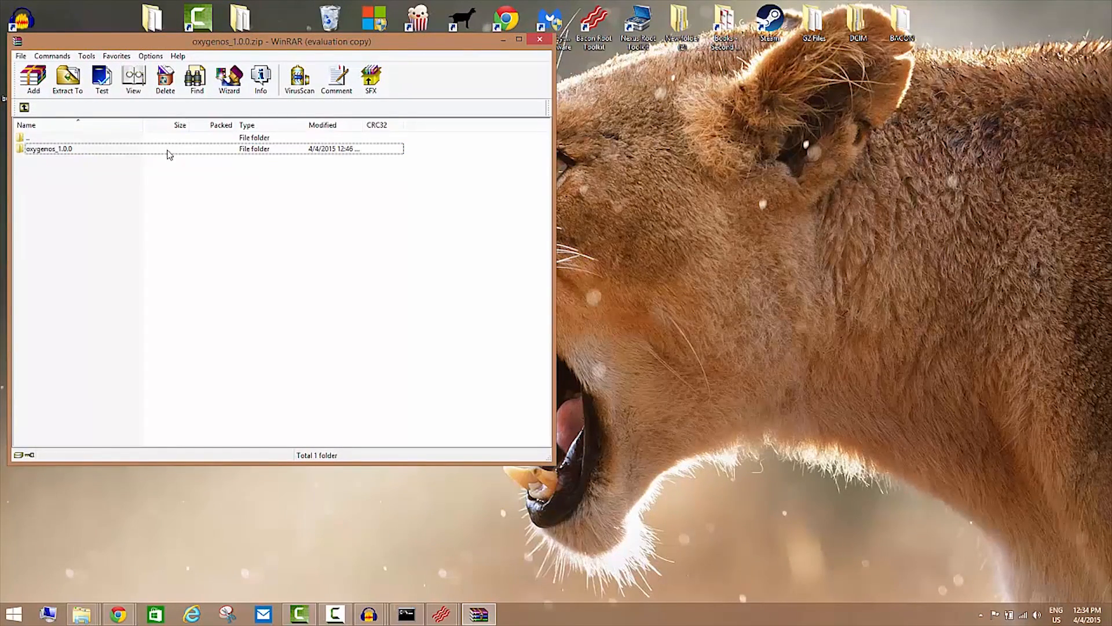
pyautogui.doubleClick(46, 148)
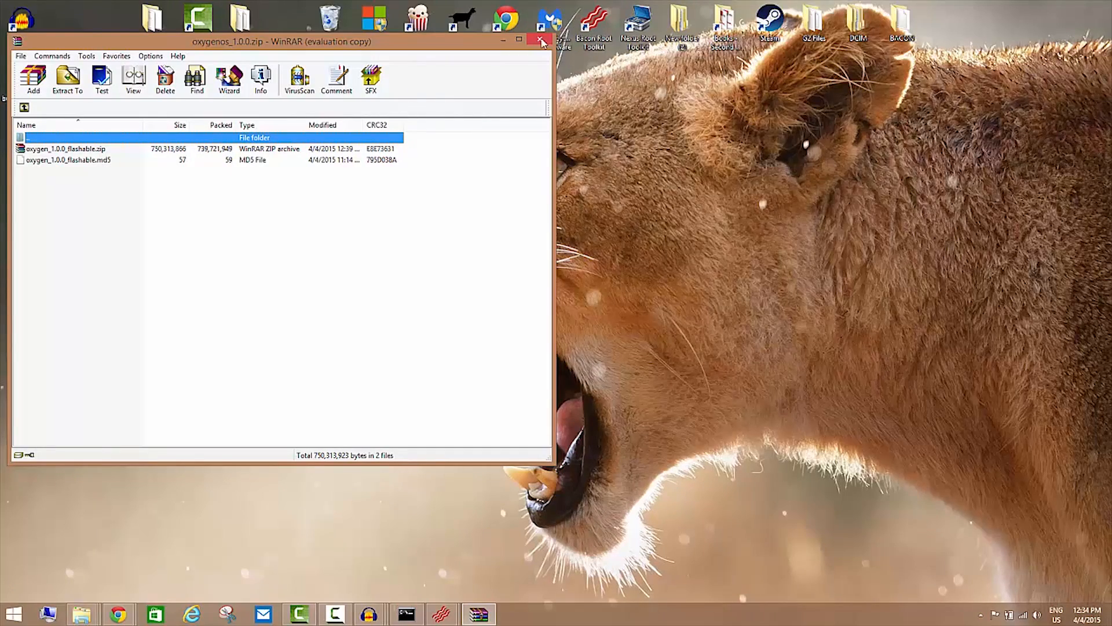
# Extract the OxygenOS zip into an oxygenos_1.0.0 folder on the desktop.
pyautogui.rightClick(279, 145)
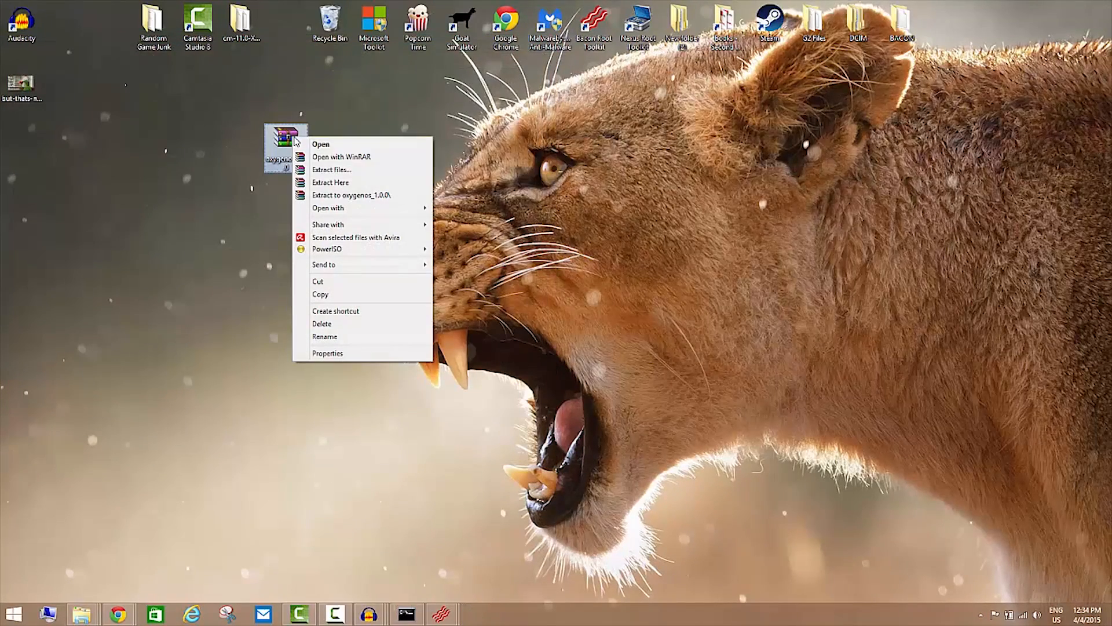
pyautogui.click(331, 182)
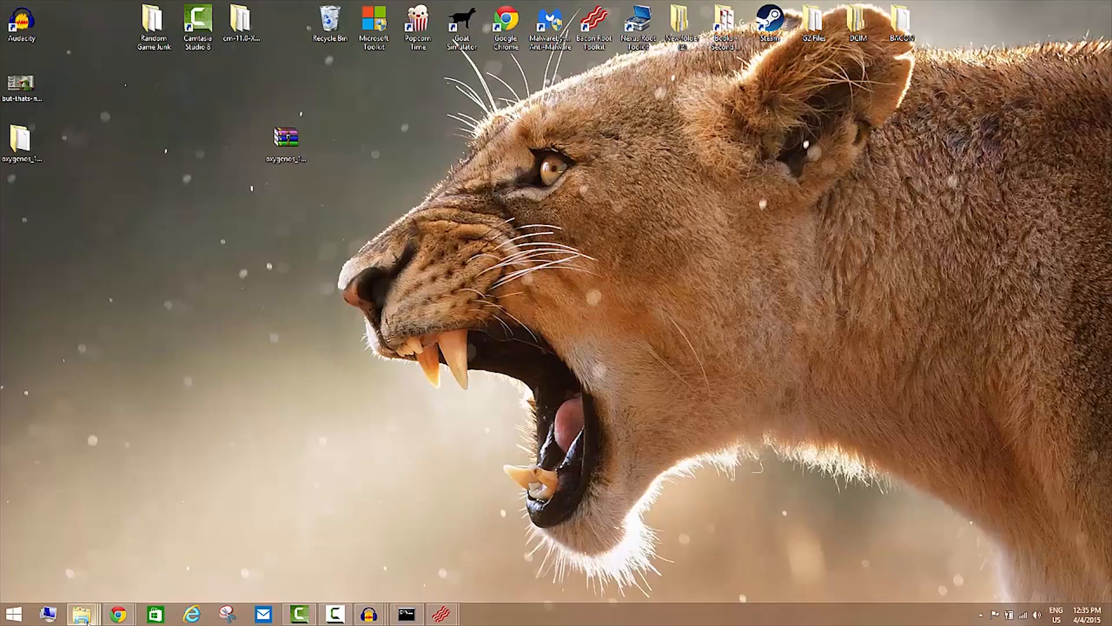
pyautogui.click(82, 613)
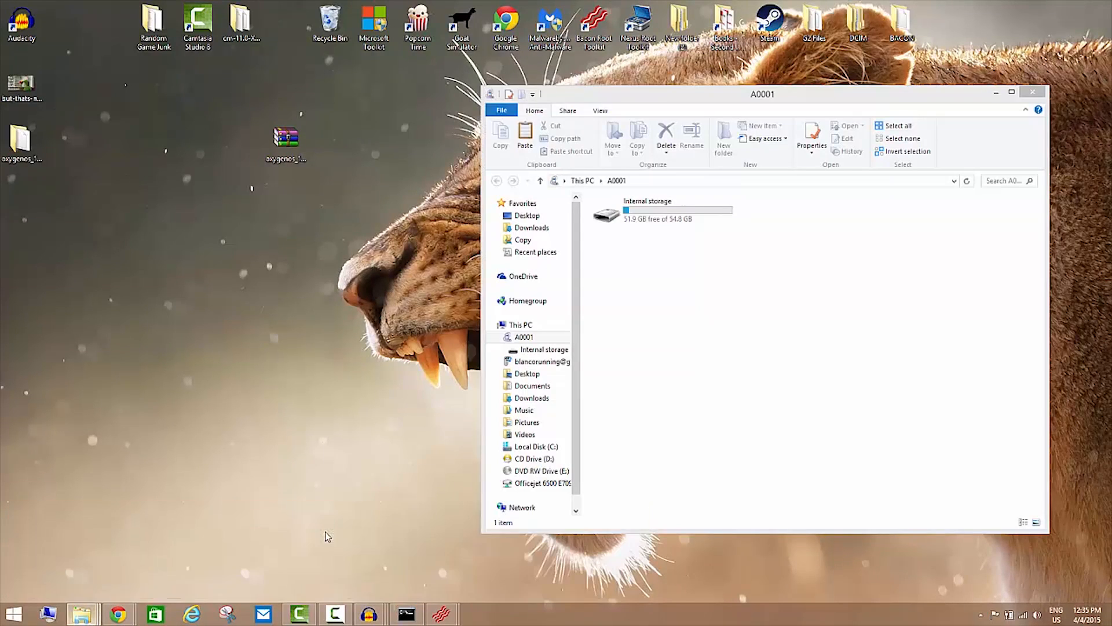
# Open the A0001 phone's Internal storage, listing oxygenos_1.0.0, TWRP and DCIM.
pyautogui.doubleClick(645, 213)
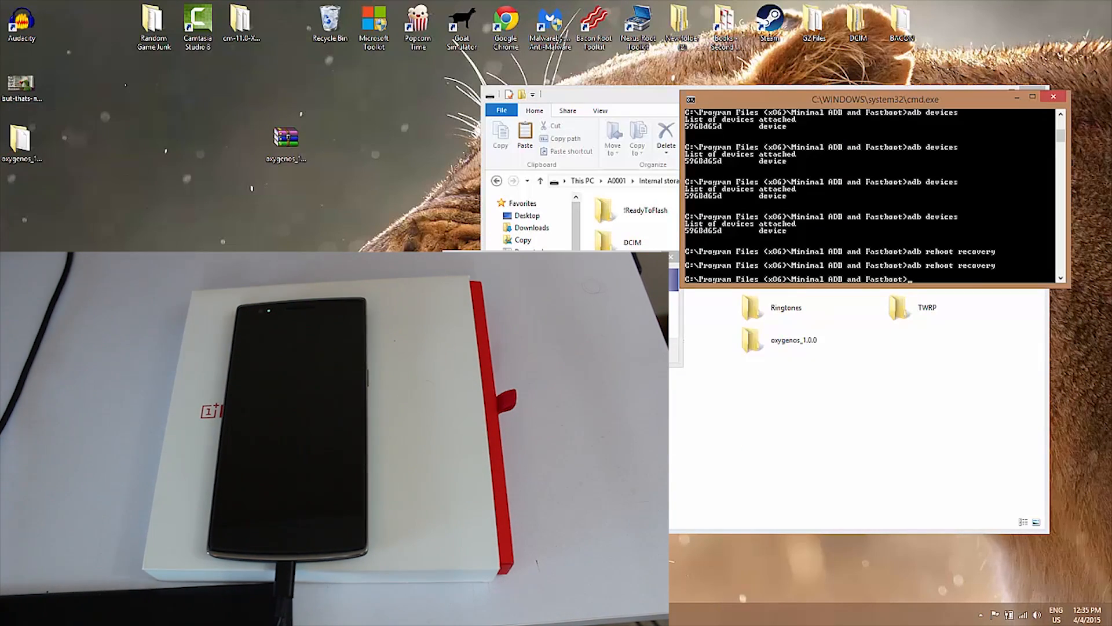
# Send adb reboot recovery so the phone boots into TWRP.
pyautogui.write('adb rev')
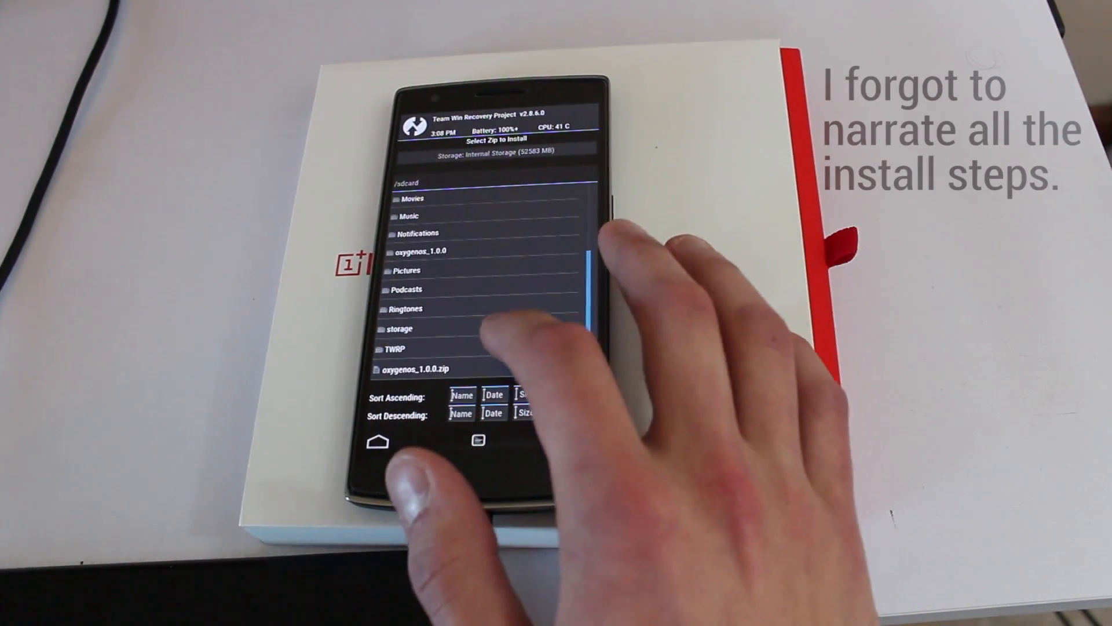
# Factory reset the phone in TWRP, wiping data, cache and Dalvik cache.
pyautogui.click(421, 250)
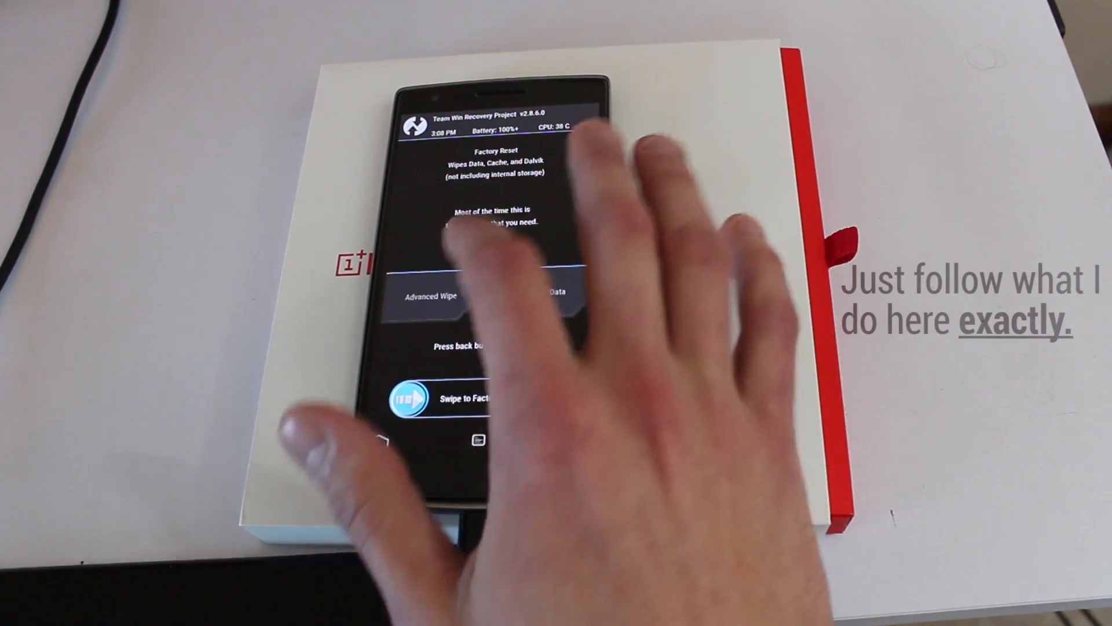
pyautogui.click(424, 296)
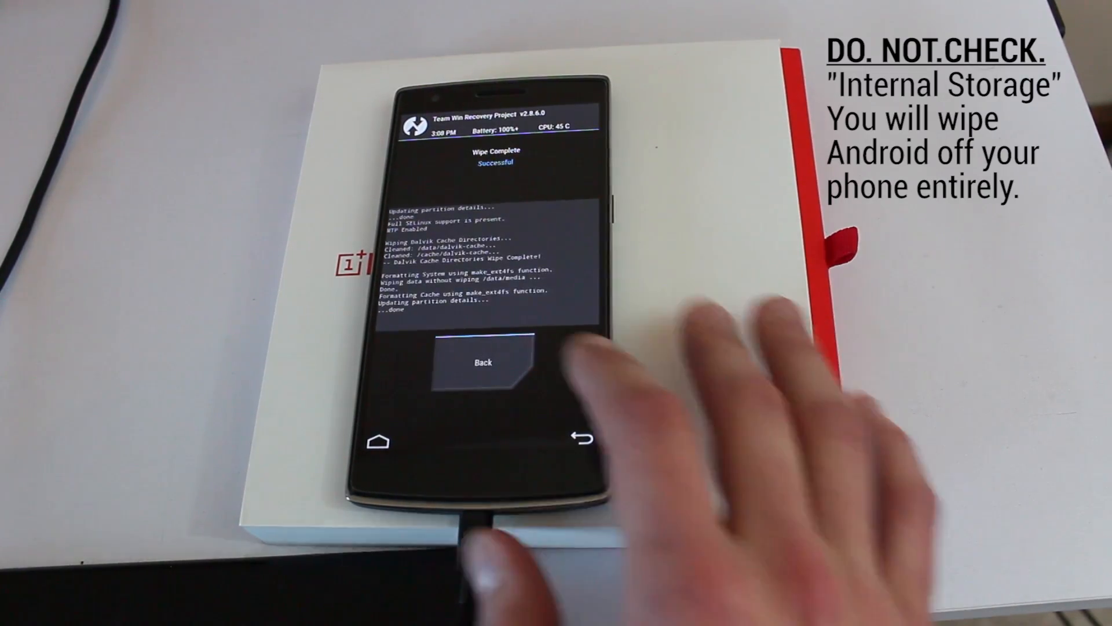
pyautogui.click(483, 361)
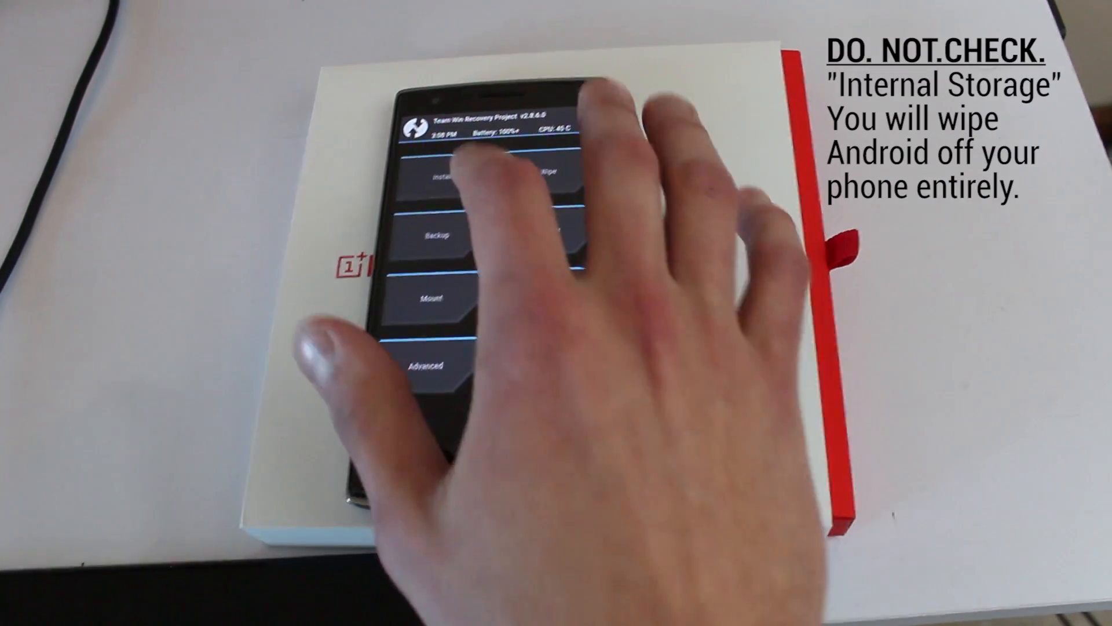
pyautogui.click(443, 174)
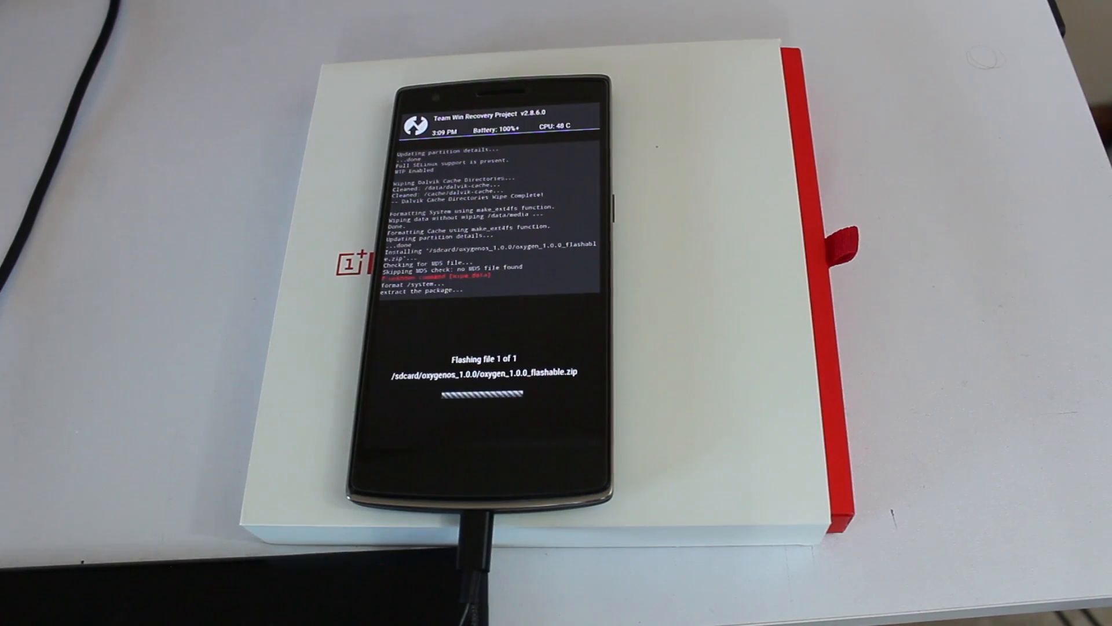
# Finish the OxygenOS 1.0.0 zip flash, reboot the system and decline SuperSU root.
pyautogui.moveTo(426, 396); pyautogui.dragTo(557, 396)
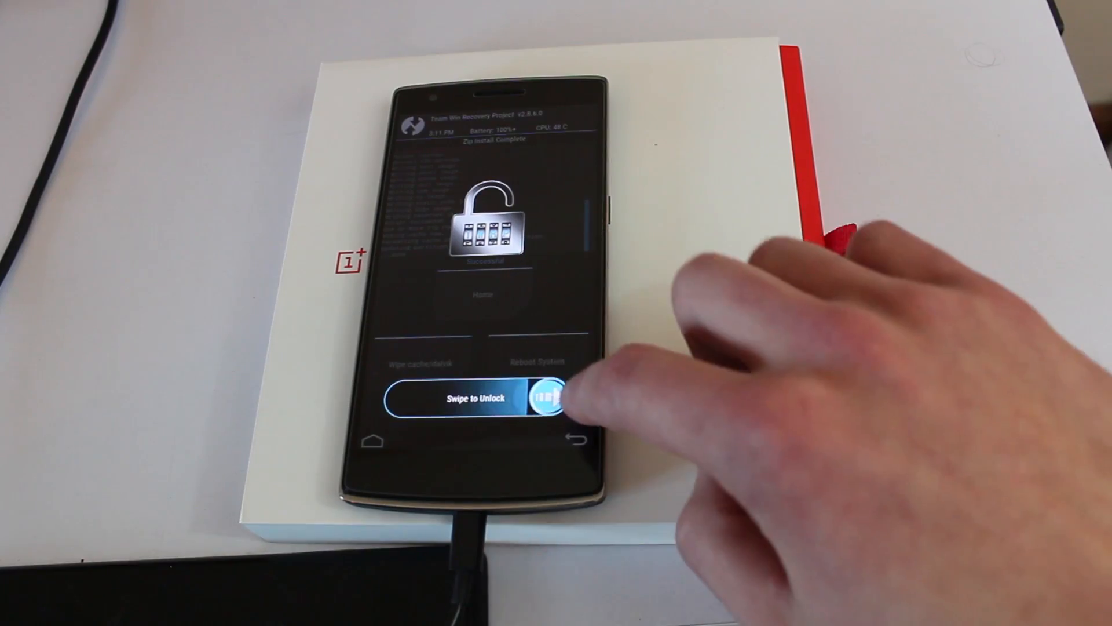
pyautogui.moveTo(554, 395); pyautogui.dragTo(397, 395)
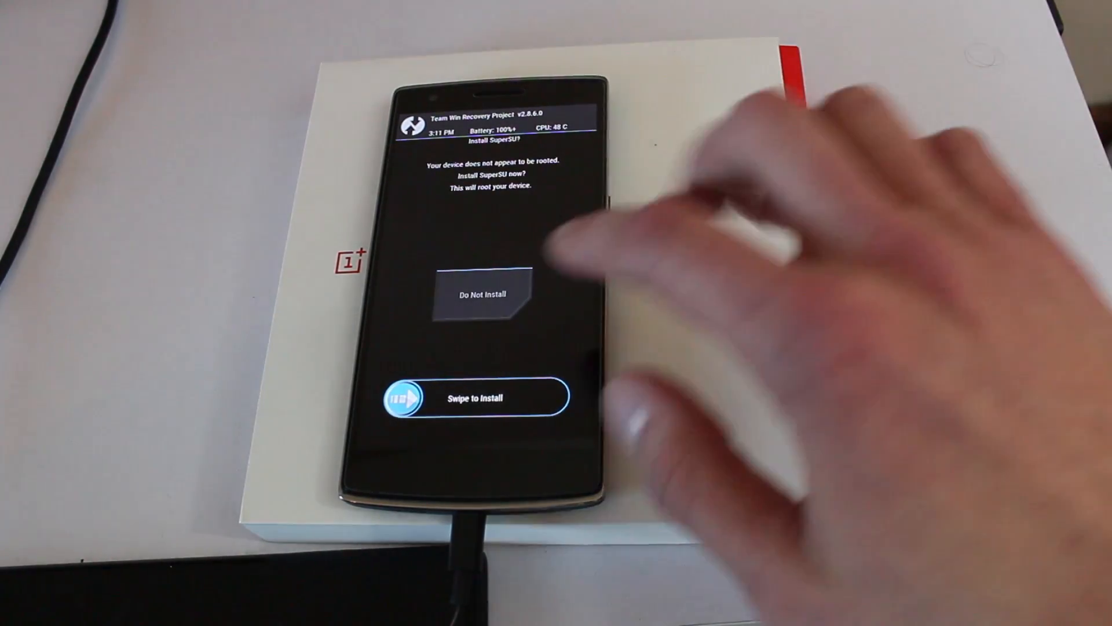
pyautogui.moveTo(408, 397); pyautogui.dragTo(553, 397)
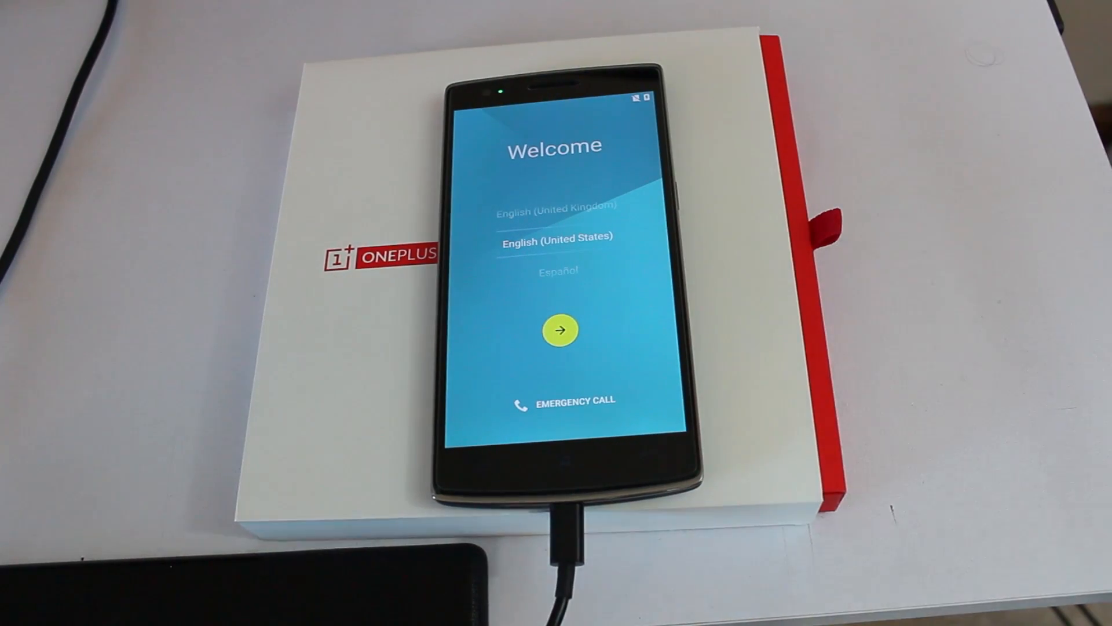
# Continue setup in English (United States), skipping SIM card, Wi-Fi selection and software update.
pyautogui.click(560, 329)
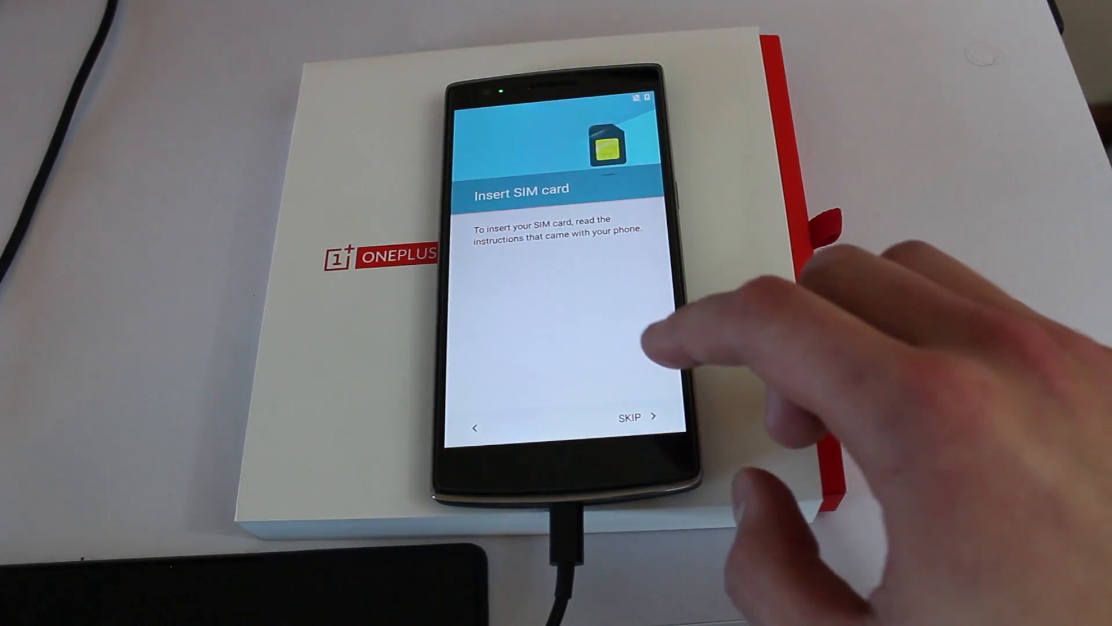
pyautogui.click(628, 417)
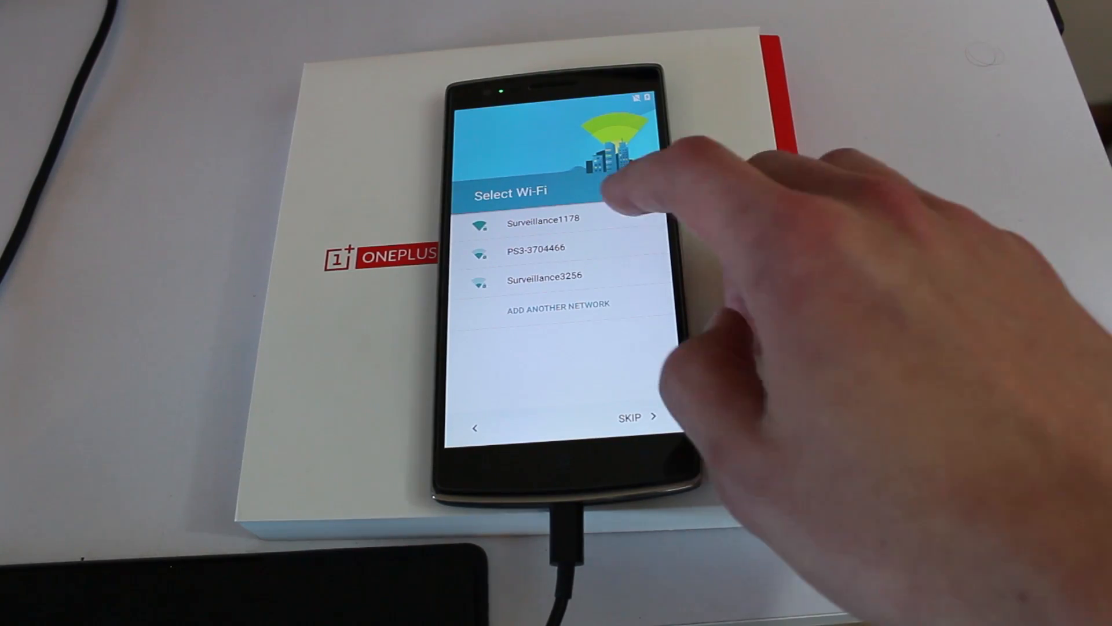
pyautogui.click(543, 218)
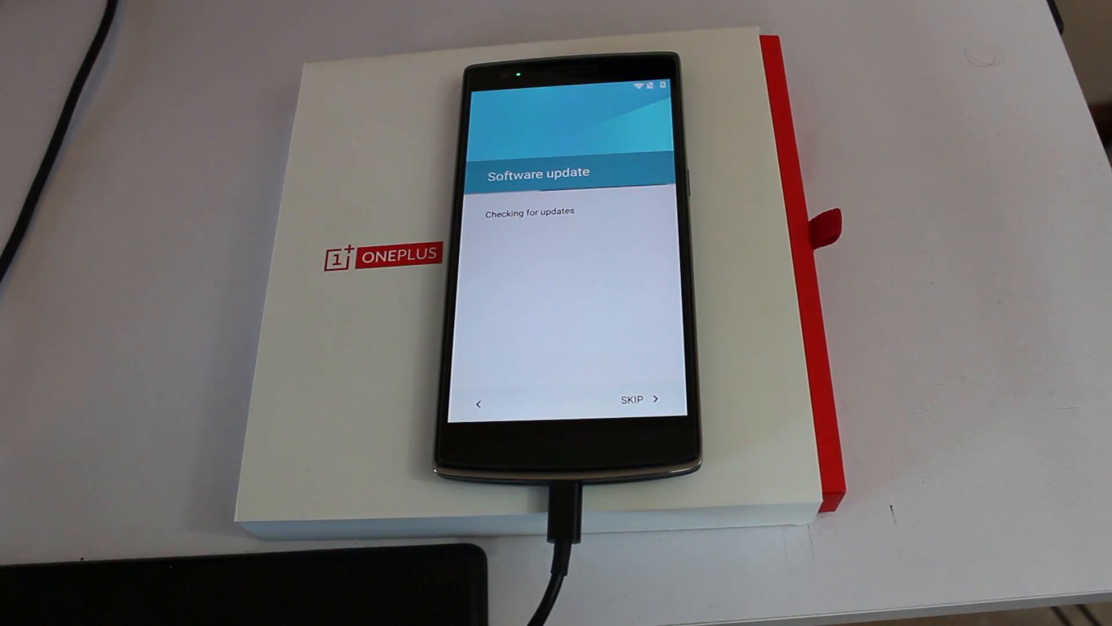
pyautogui.click(631, 398)
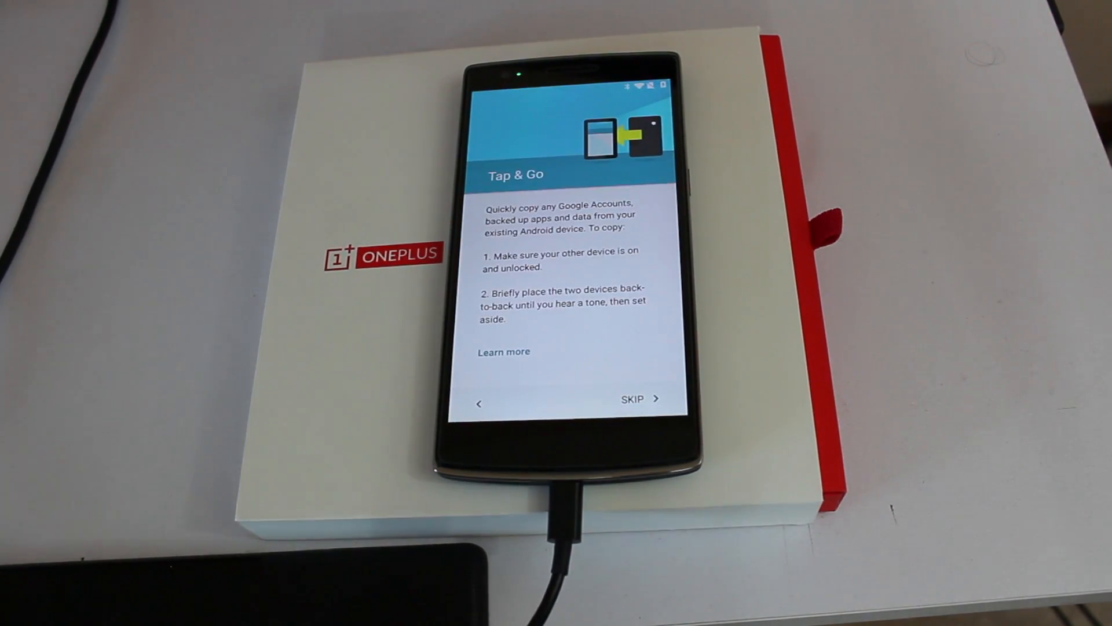